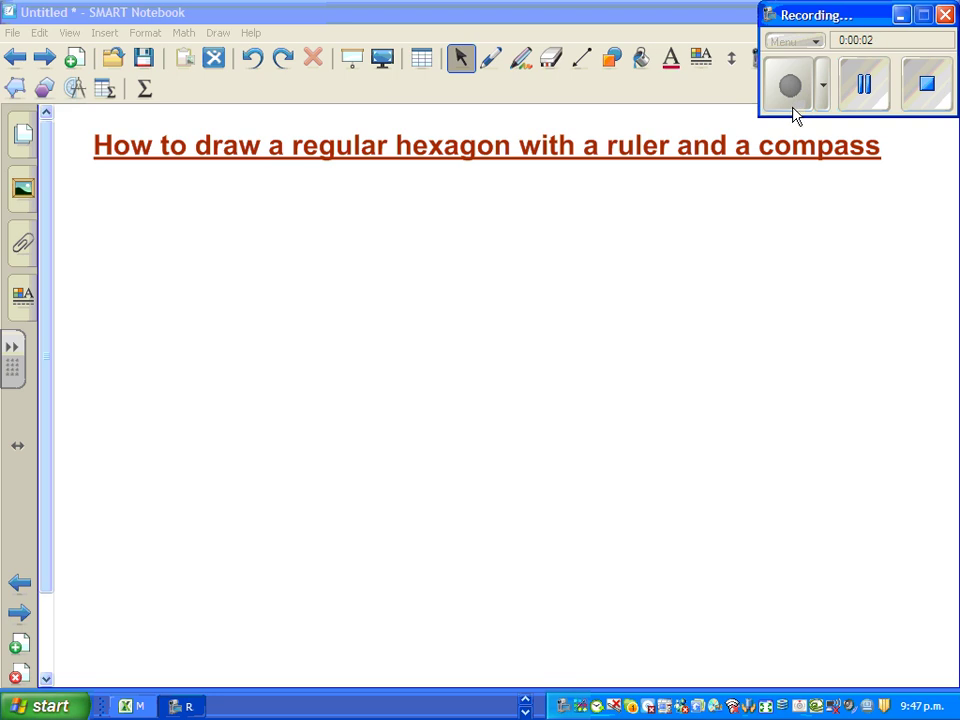
mouse_move(750, 194)
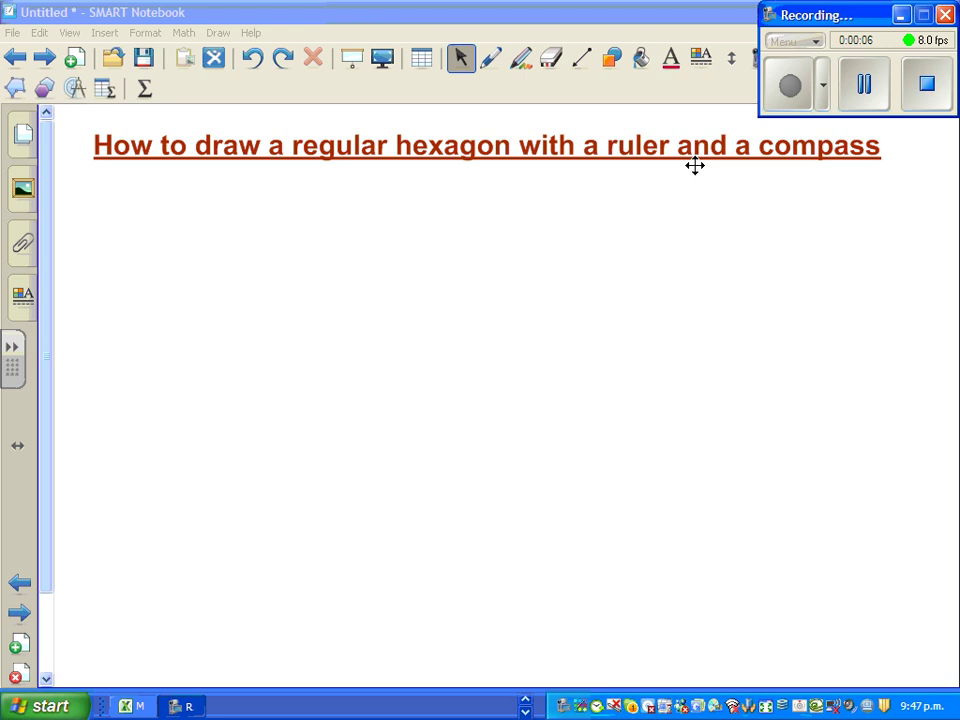
mouse_move(510, 191)
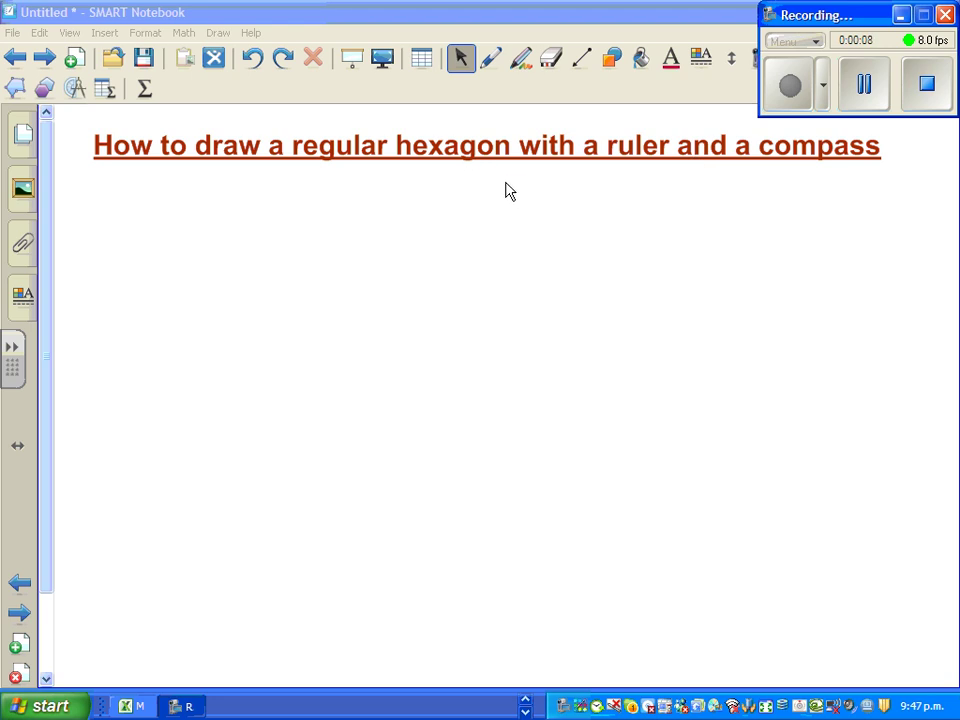
mouse_move(765, 155)
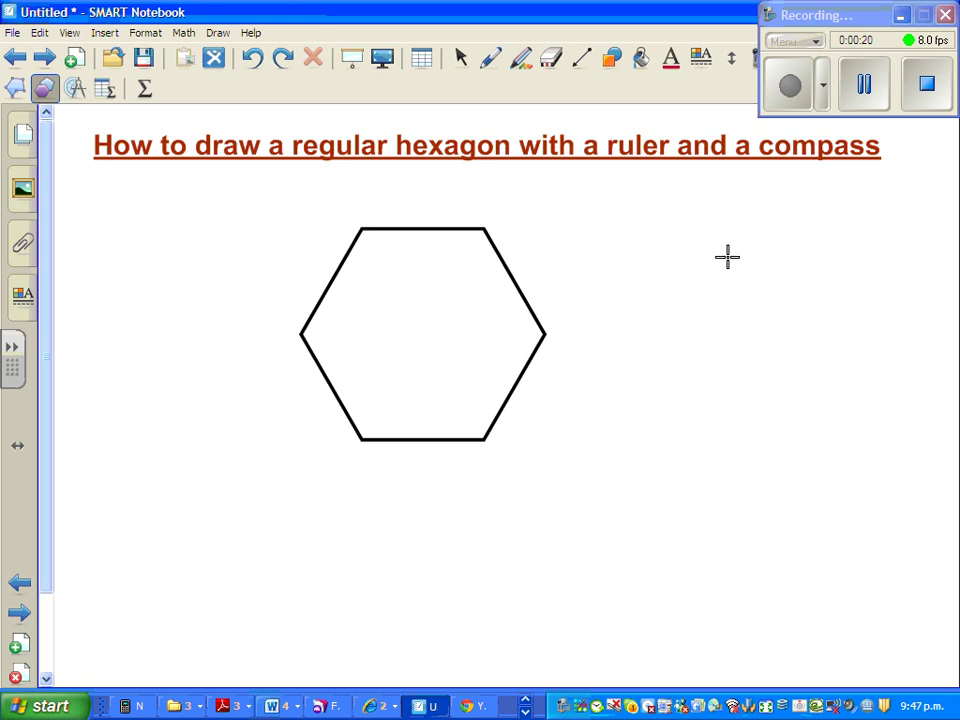
mouse_move(485, 38)
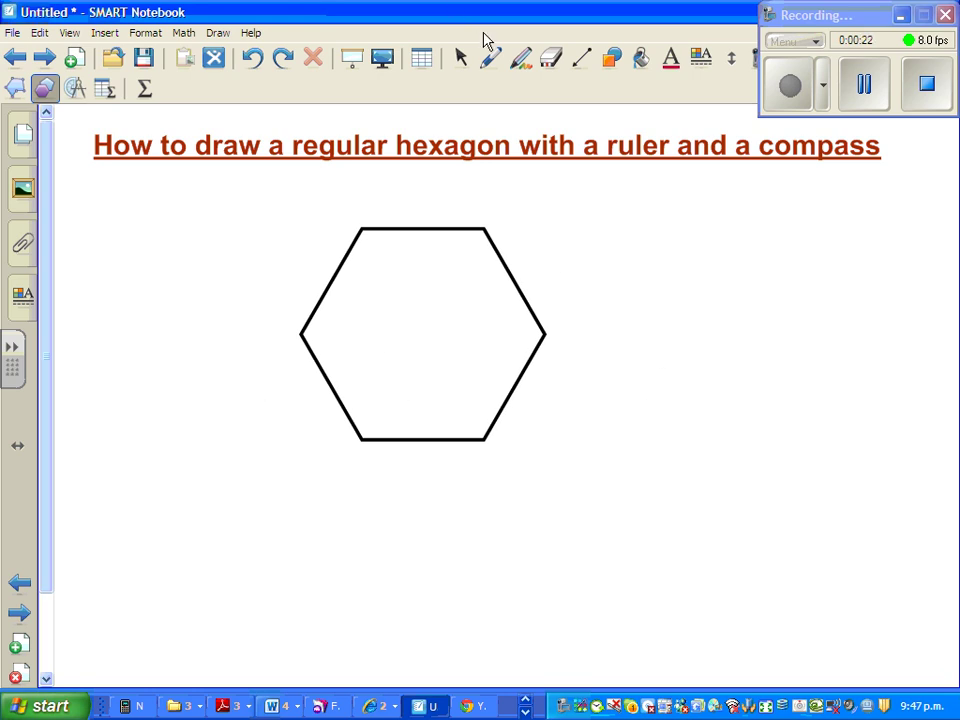
Step: Write centre O with the pen and open the compass to draw a dark blue circle around it
left_click(502, 57)
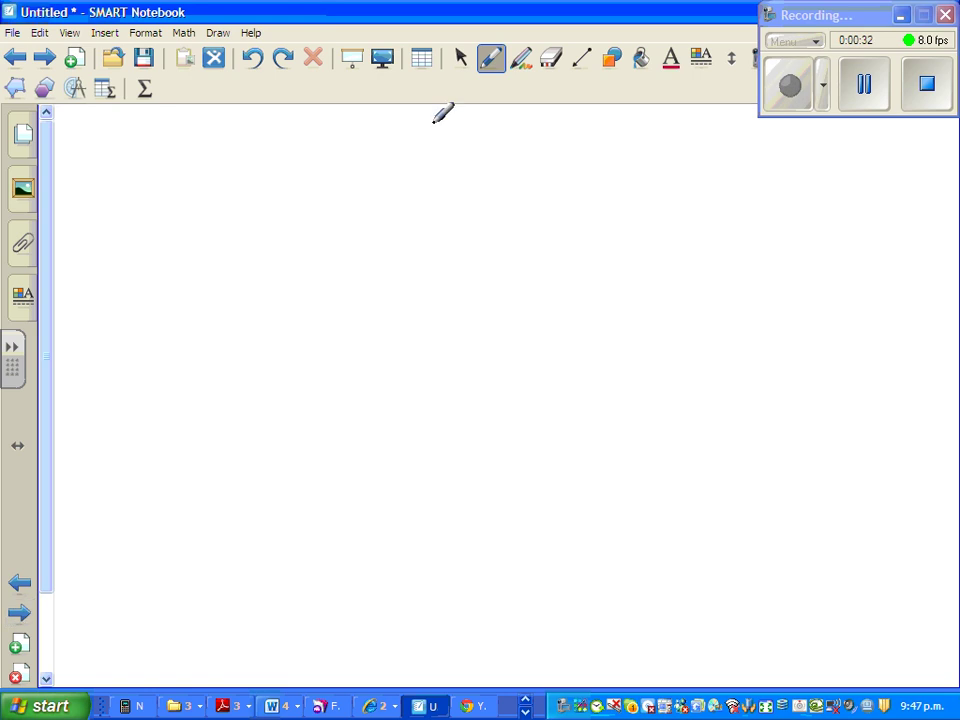
left_click(497, 58)
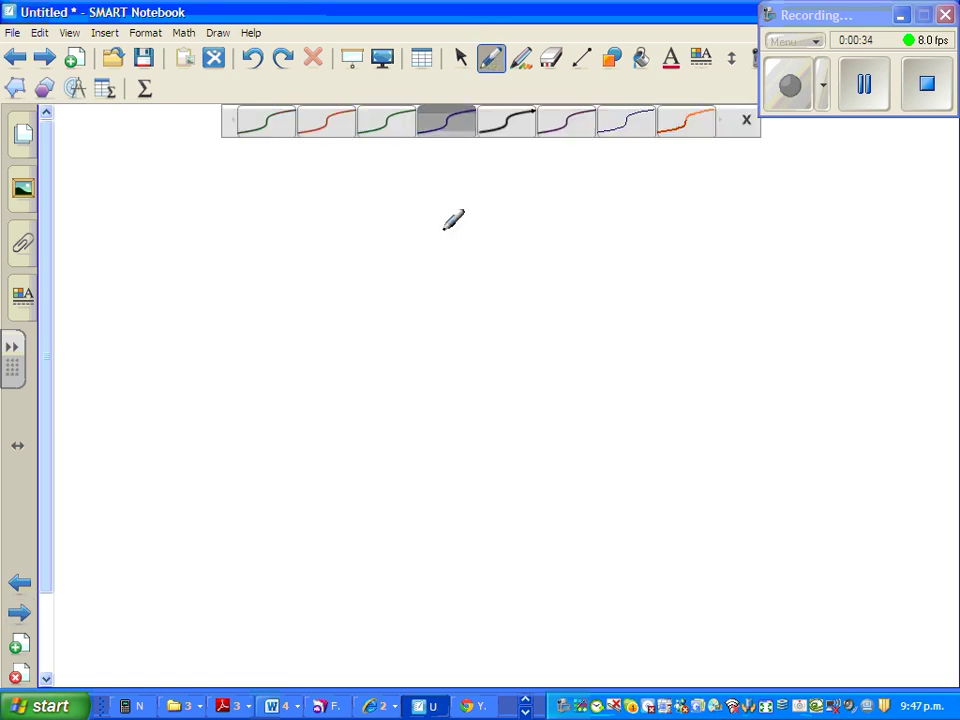
mouse_move(460, 398)
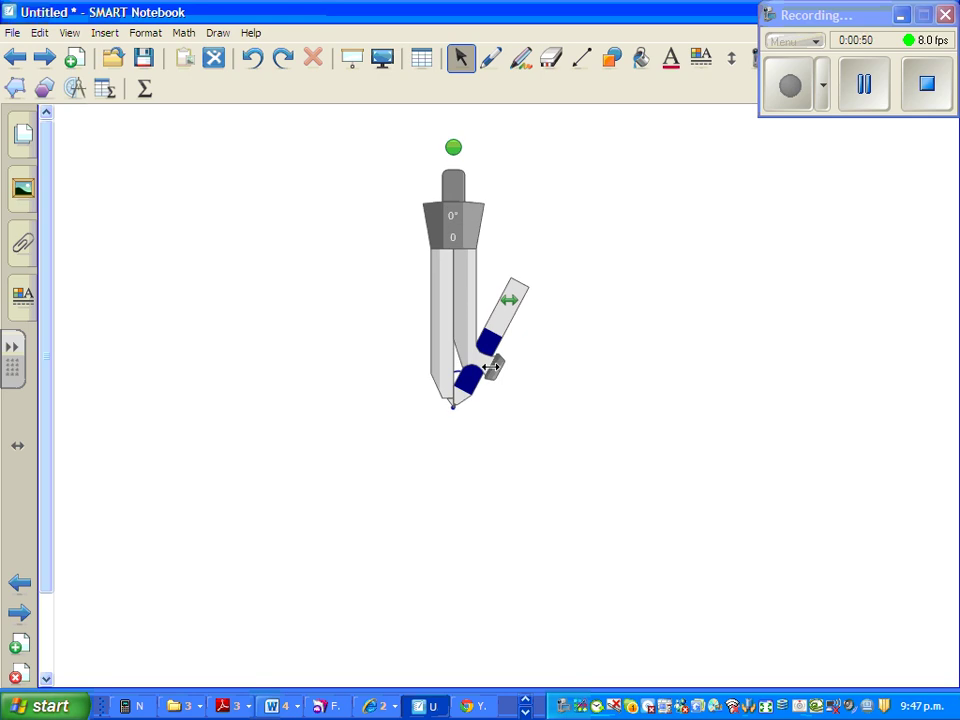
left_click_drag(490, 365, 600, 355)
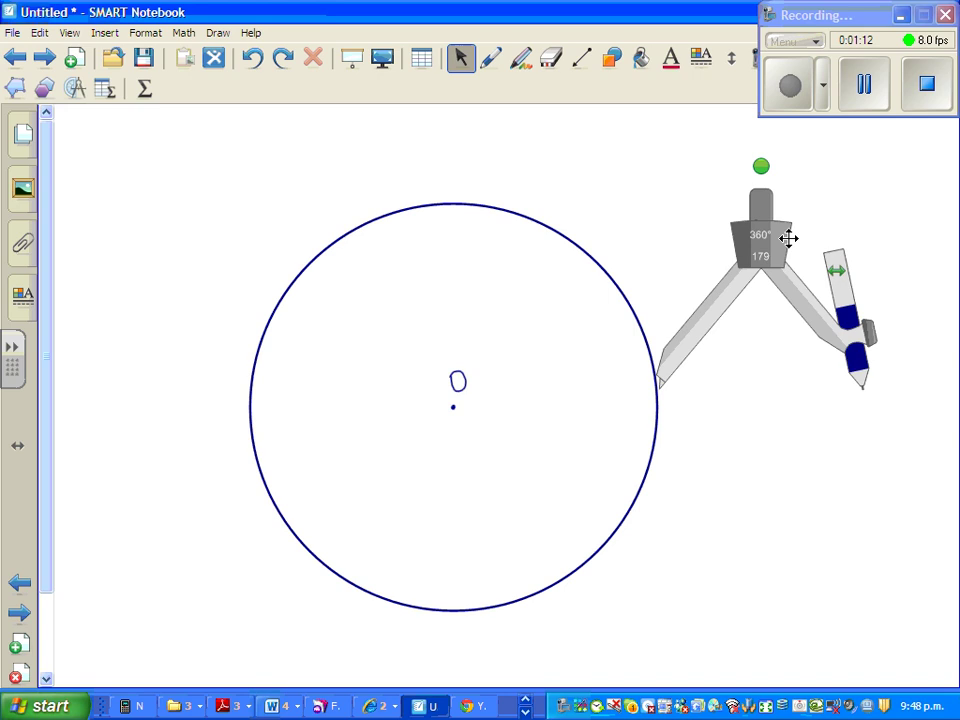
Step: Move the compass aside and draw a straight radius from O to the circle's lower left
left_click_drag(788, 238, 830, 210)
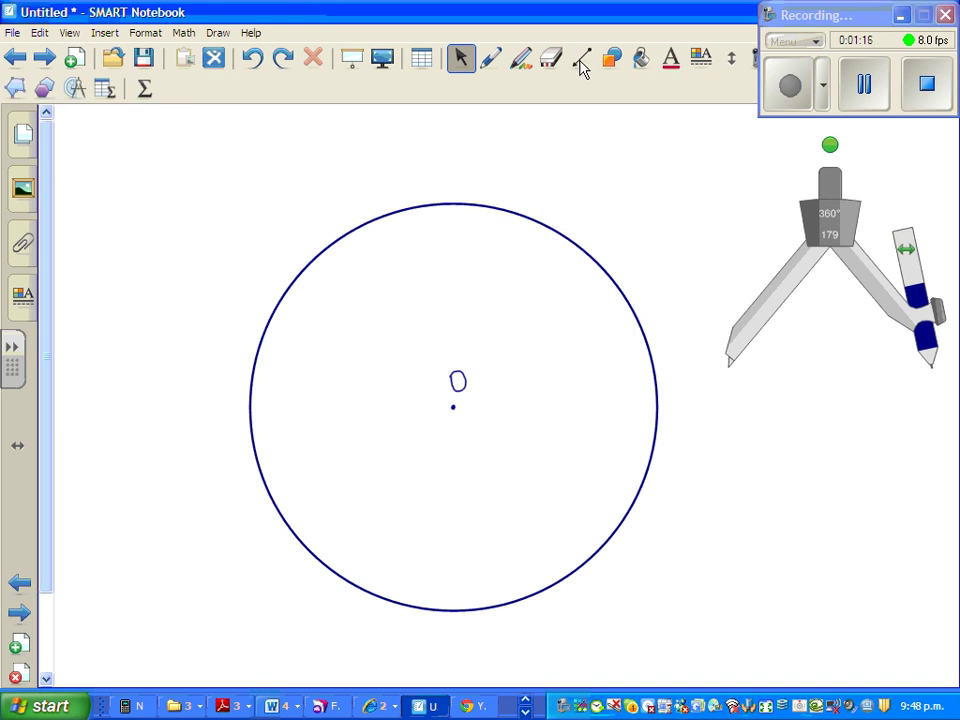
left_click(589, 58)
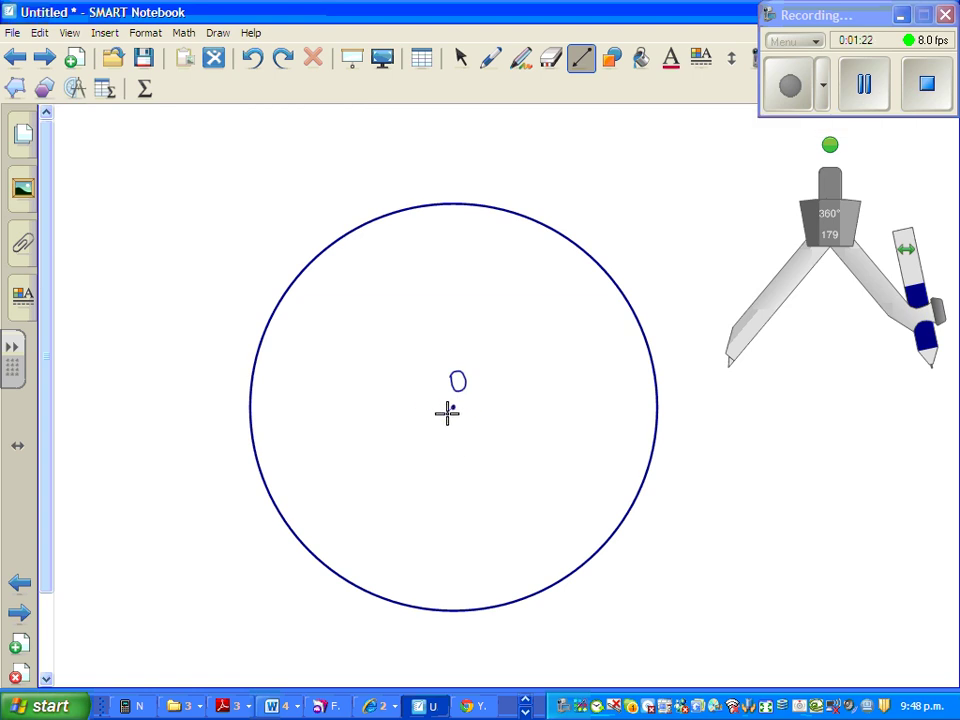
left_click_drag(452, 408, 285, 520)
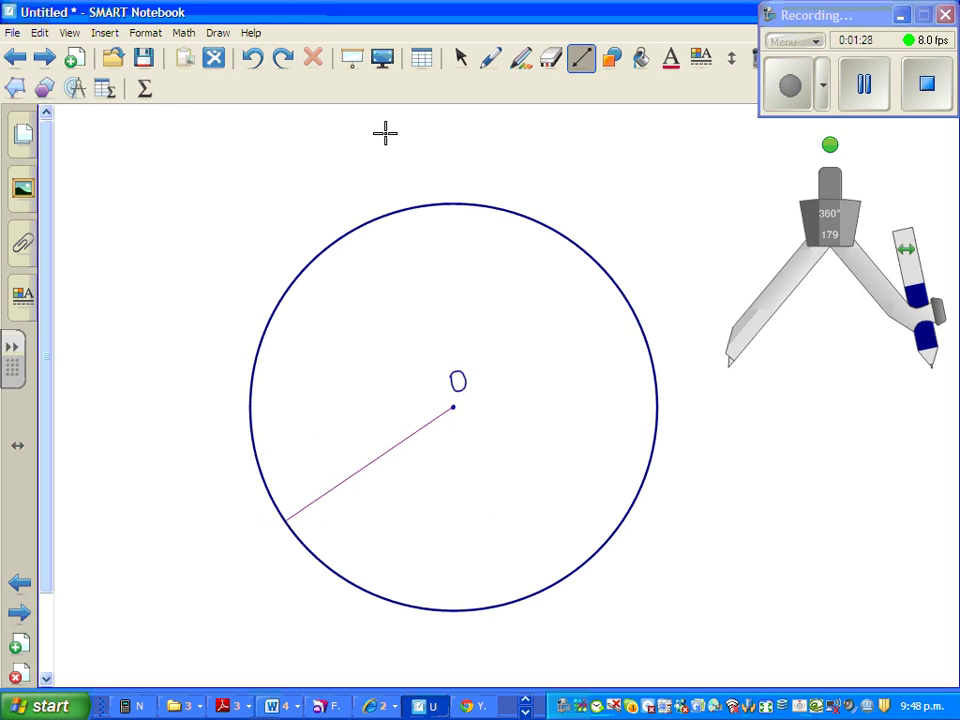
left_click(499, 63)
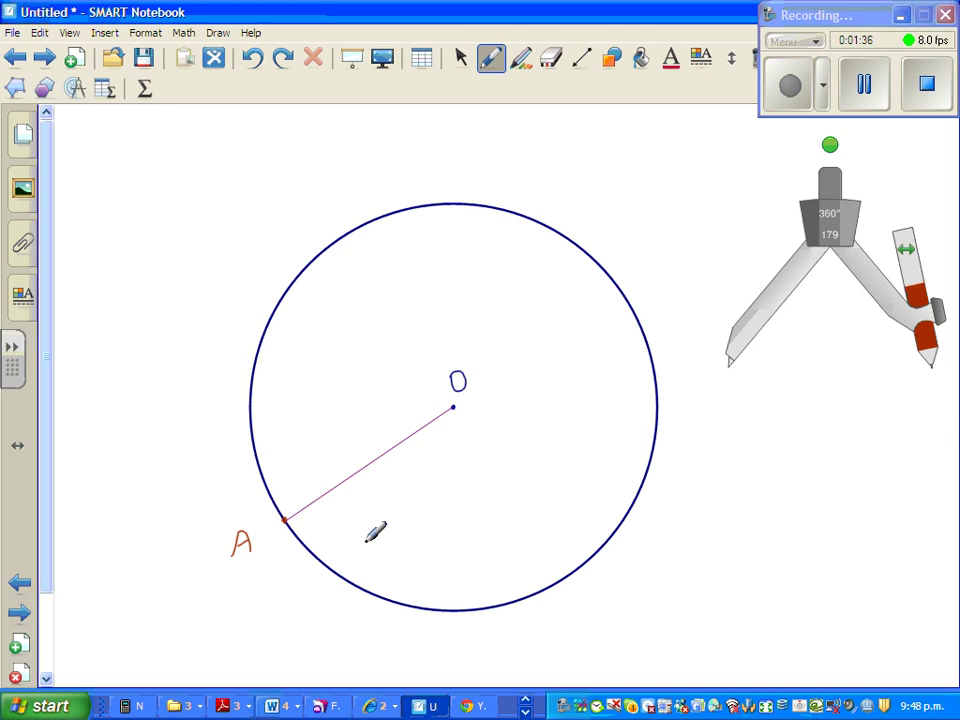
mouse_move(870, 232)
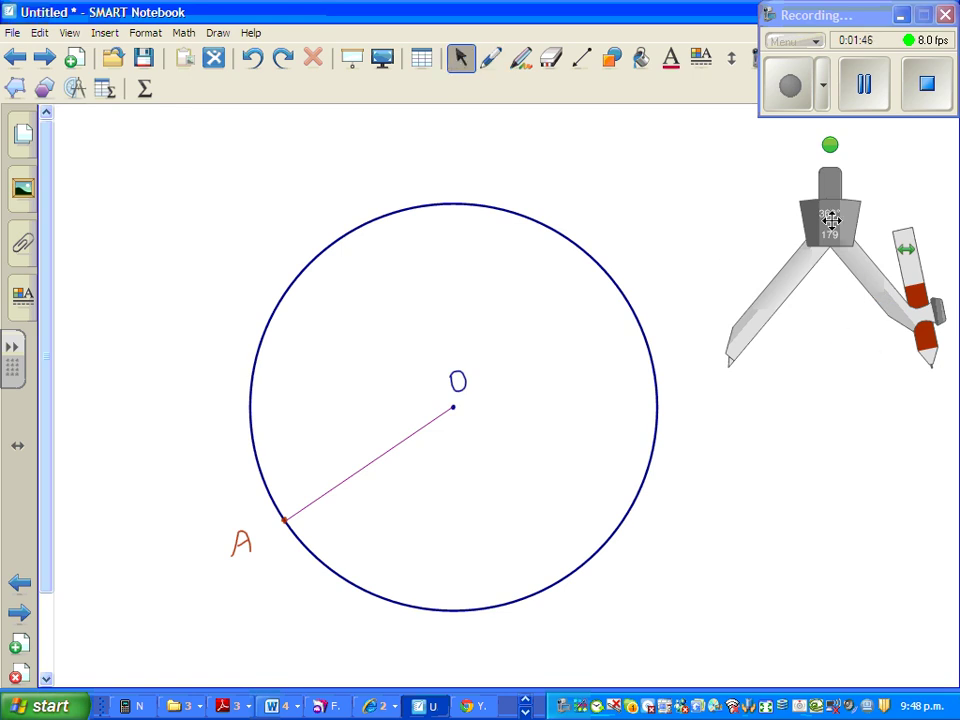
Step: Step the compass from A onto B, swinging arcs to mark the next points
left_click_drag(830, 215, 380, 375)
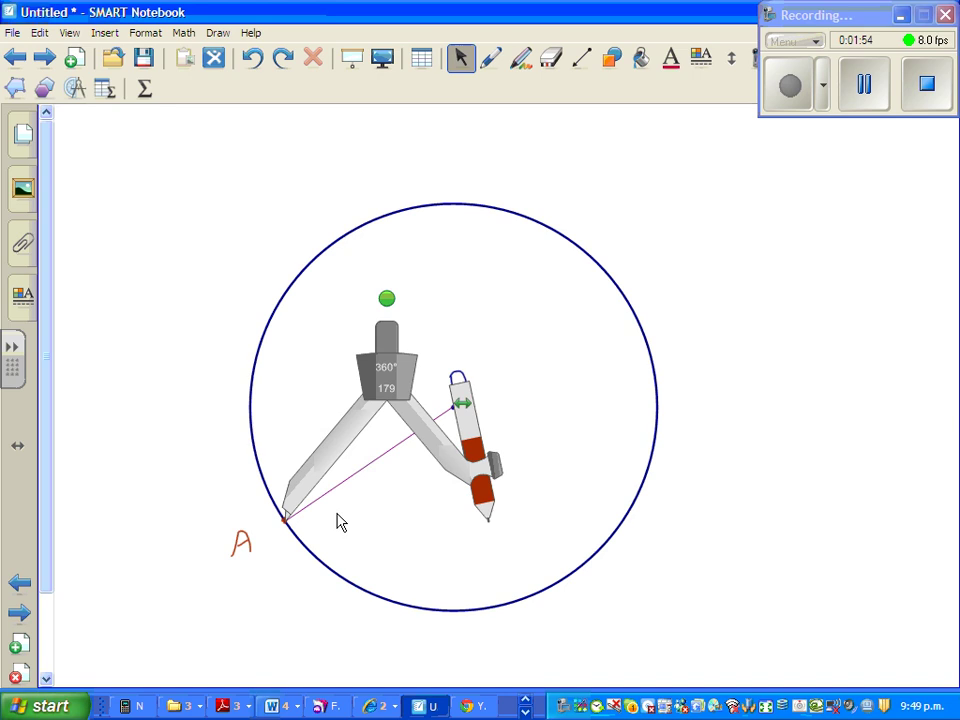
mouse_move(407, 315)
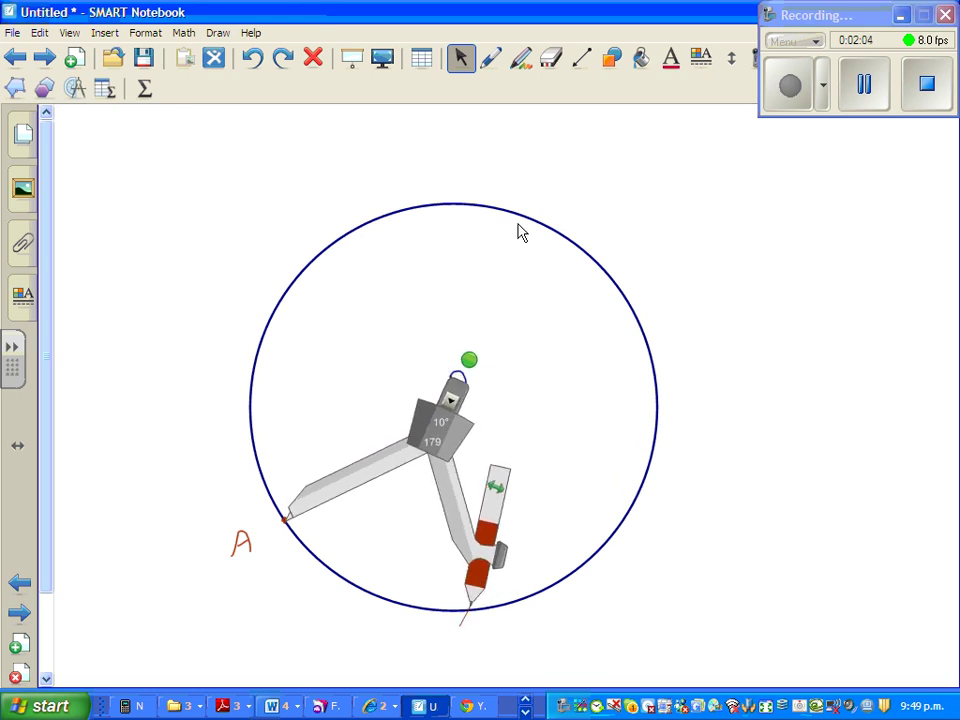
left_click(495, 57)
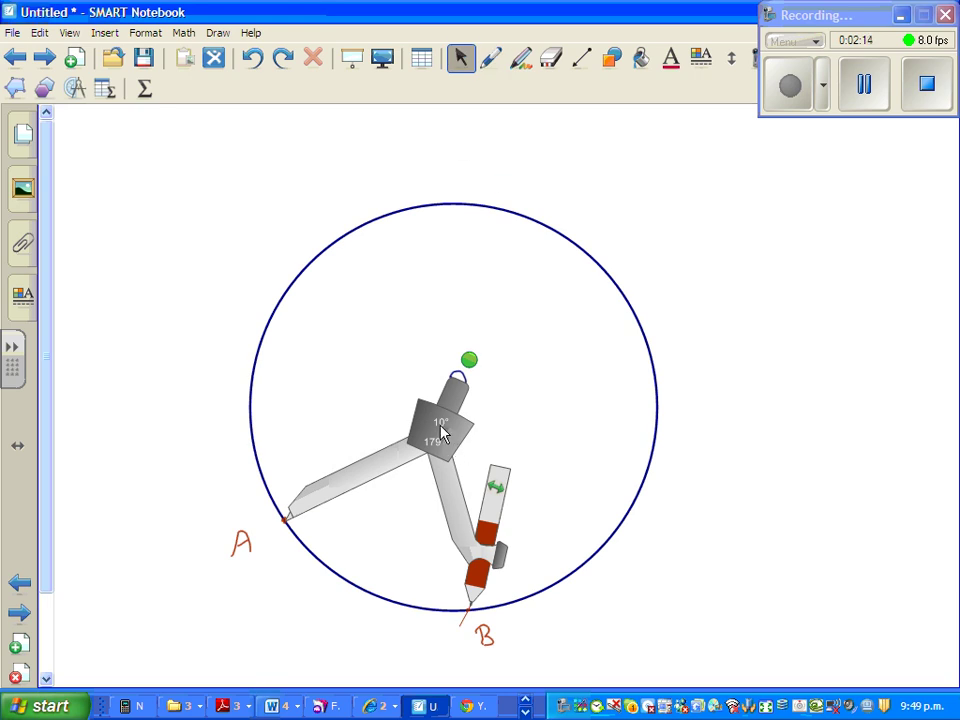
left_click_drag(445, 430, 615, 500)
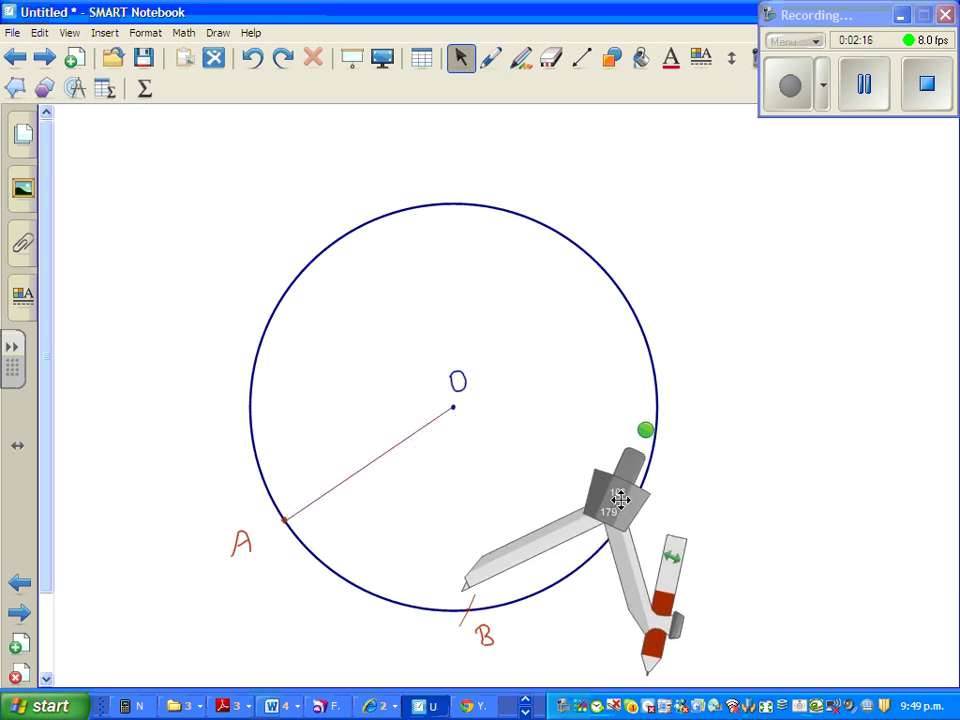
left_click_drag(620, 500, 622, 518)
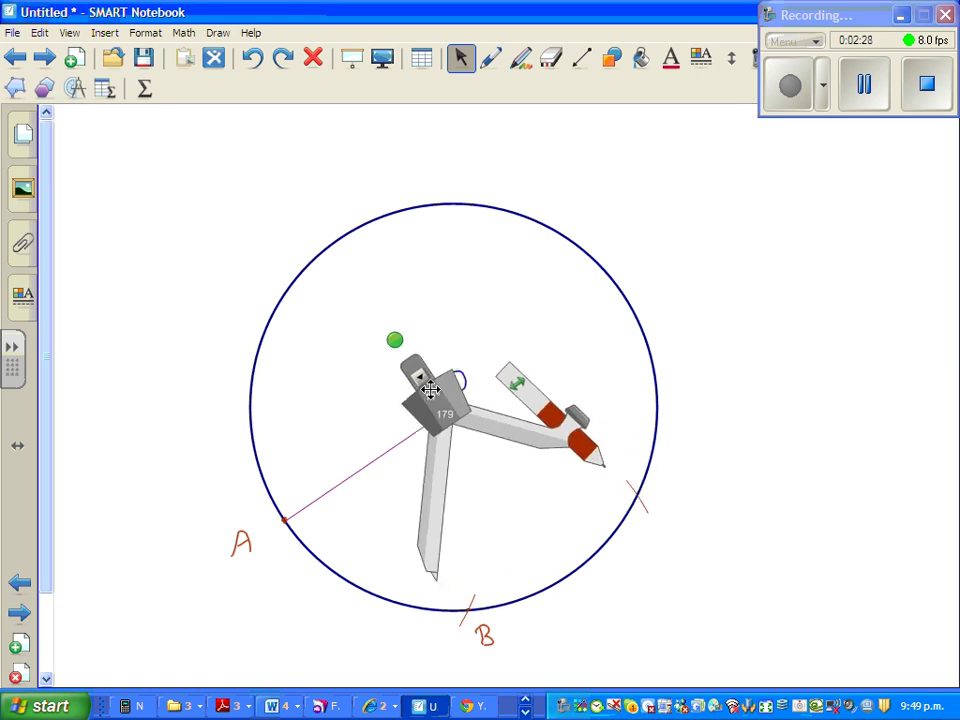
left_click(497, 58)
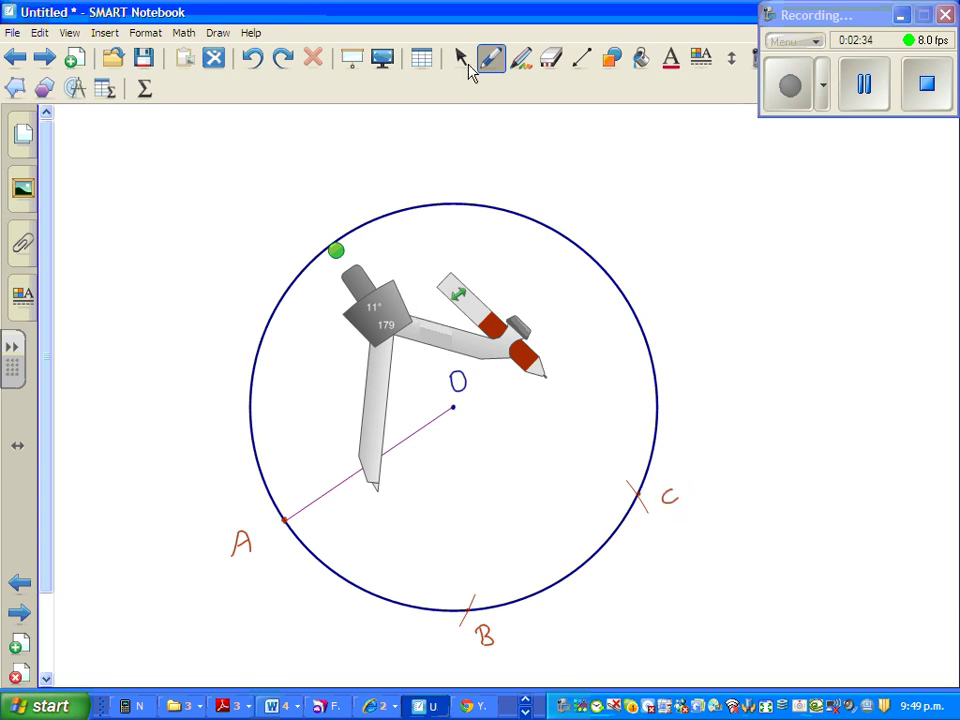
Step: Continue stepping the compass from C through D to E, drawing arcs across the circle
left_click_drag(400, 320, 605, 310)
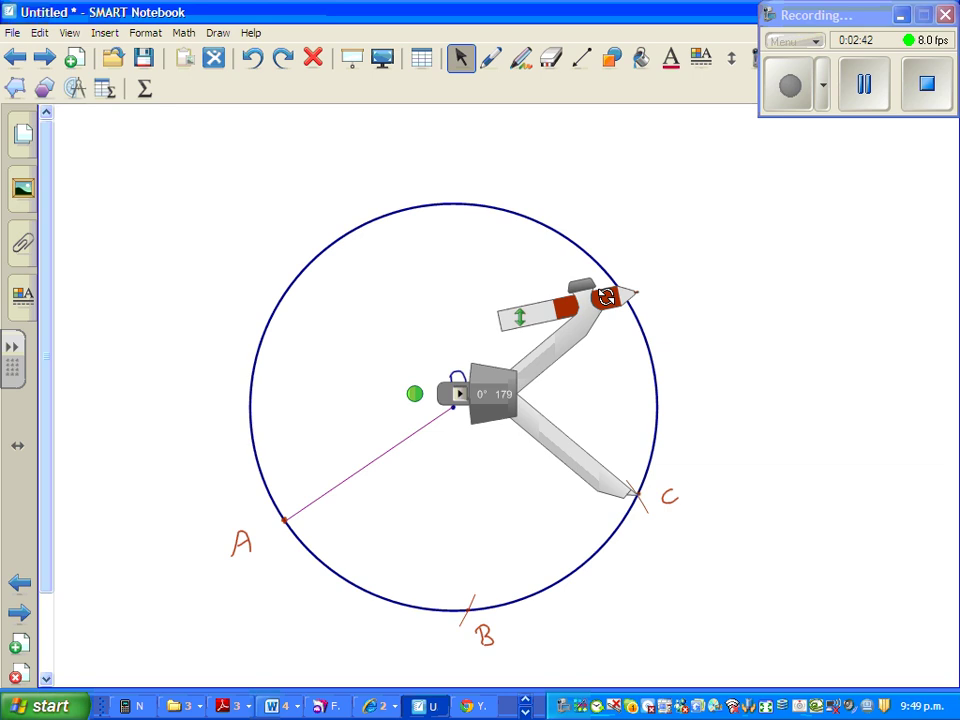
left_click_drag(600, 295, 570, 300)
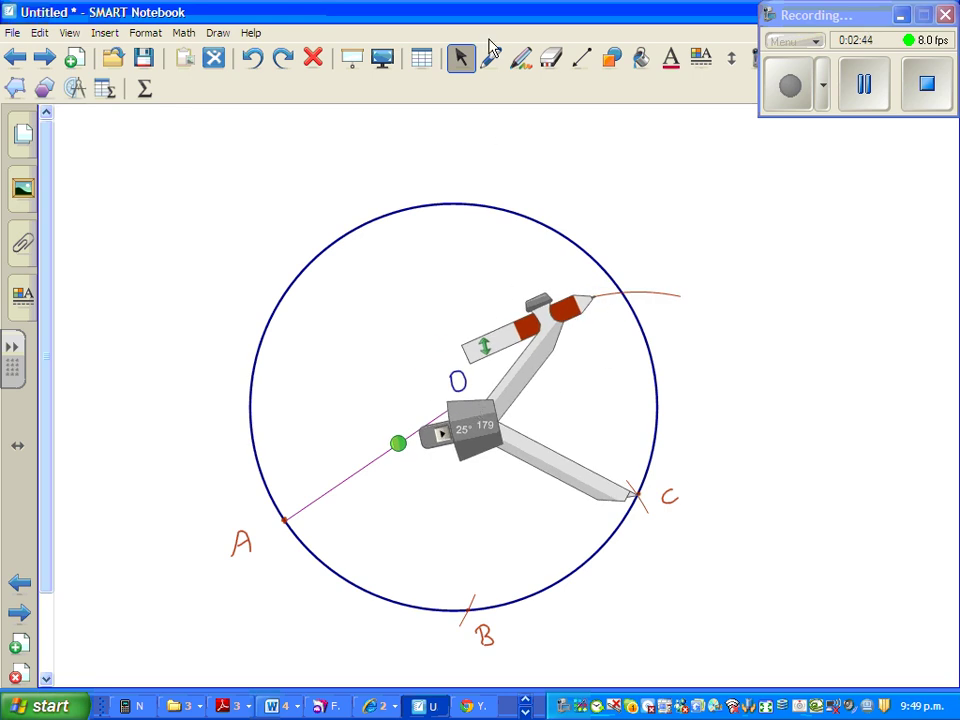
left_click(491, 57)
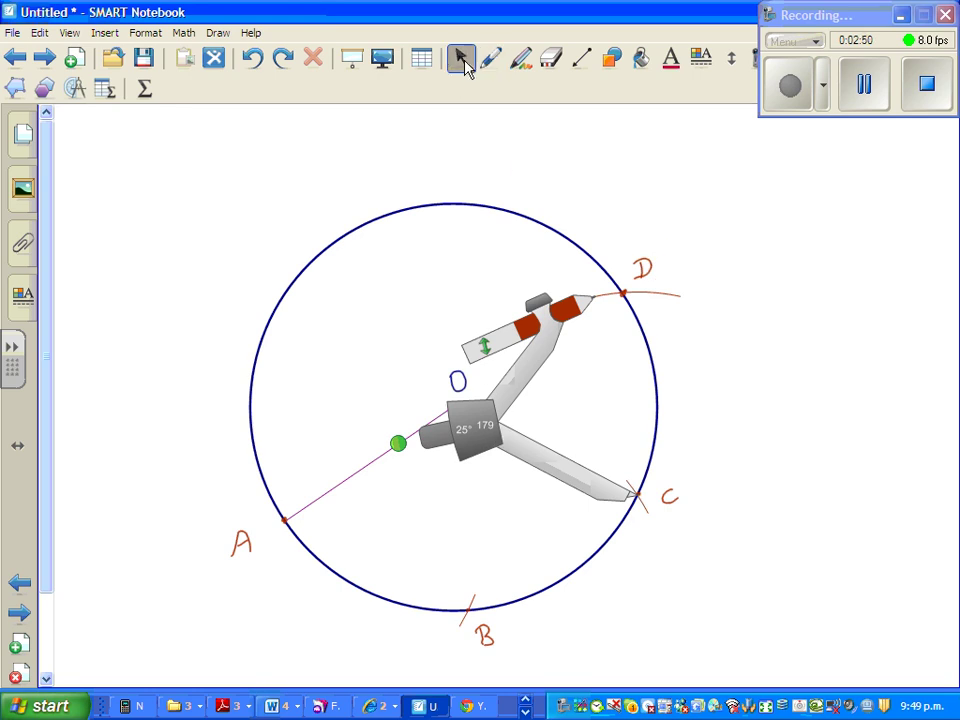
left_click_drag(470, 430, 435, 255)
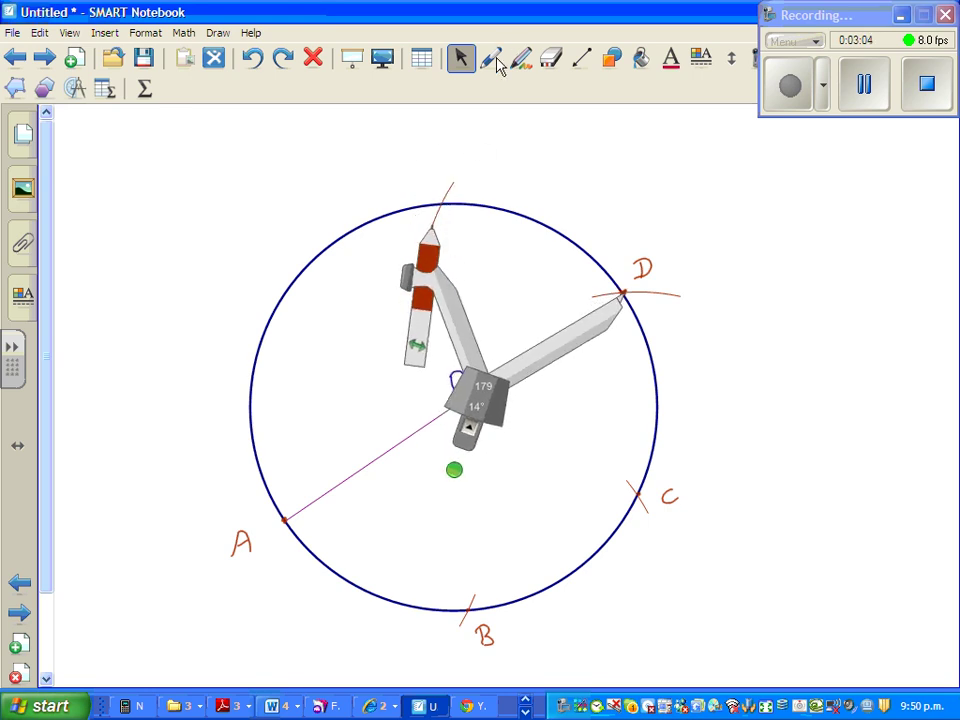
left_click(498, 58)
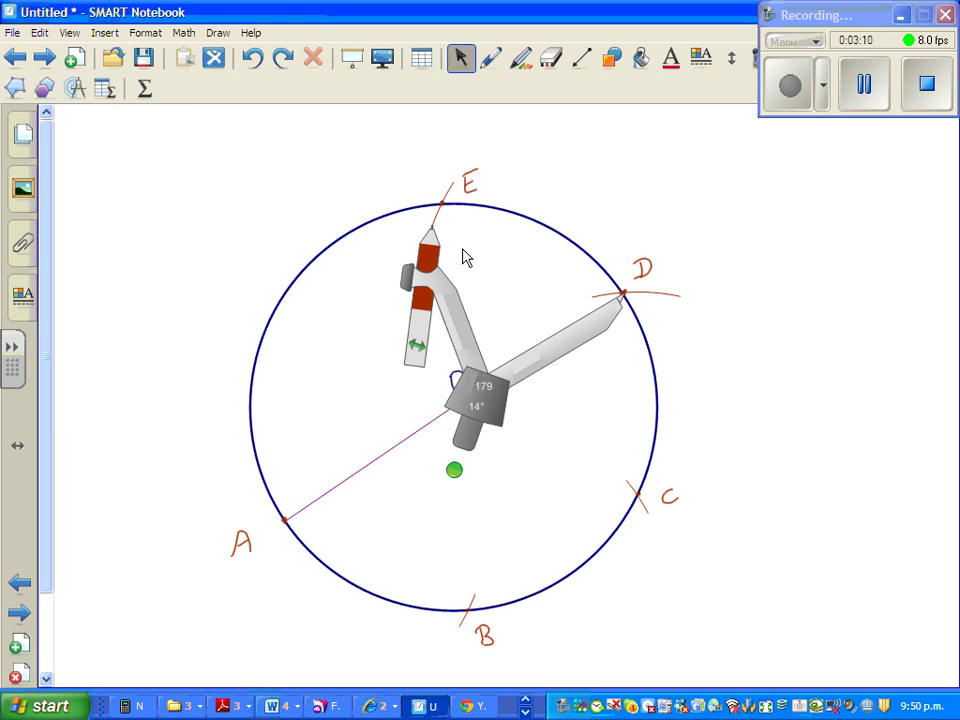
left_click_drag(465, 400, 295, 315)
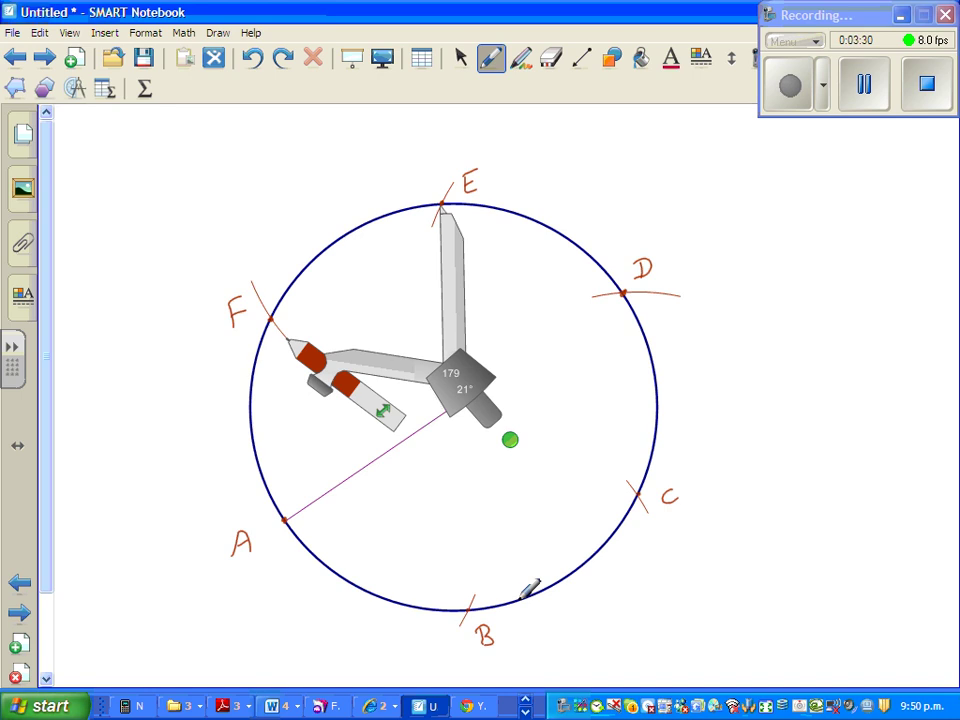
mouse_move(590, 540)
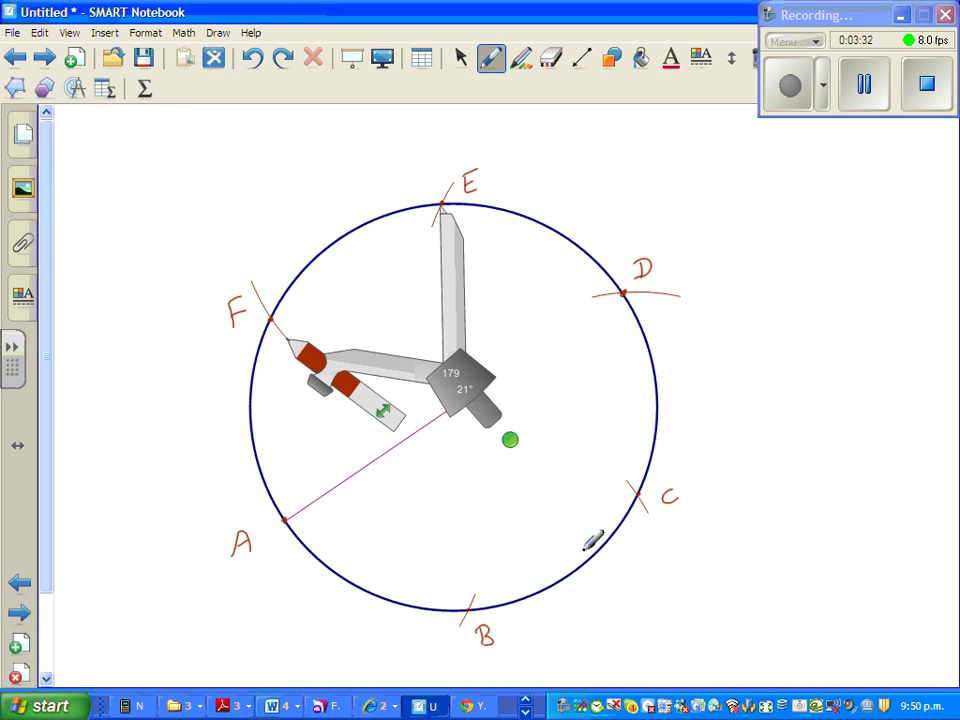
mouse_move(553, 420)
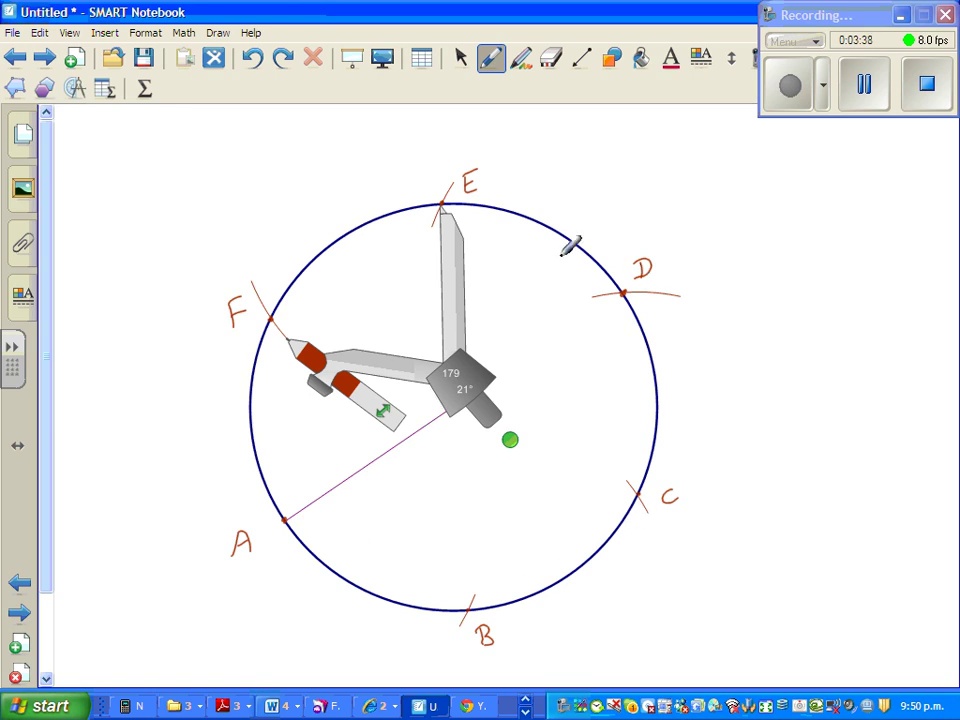
Step: Move the compass aside and draw straight sides AB, BC, CD, DE and EF
left_click(461, 57)
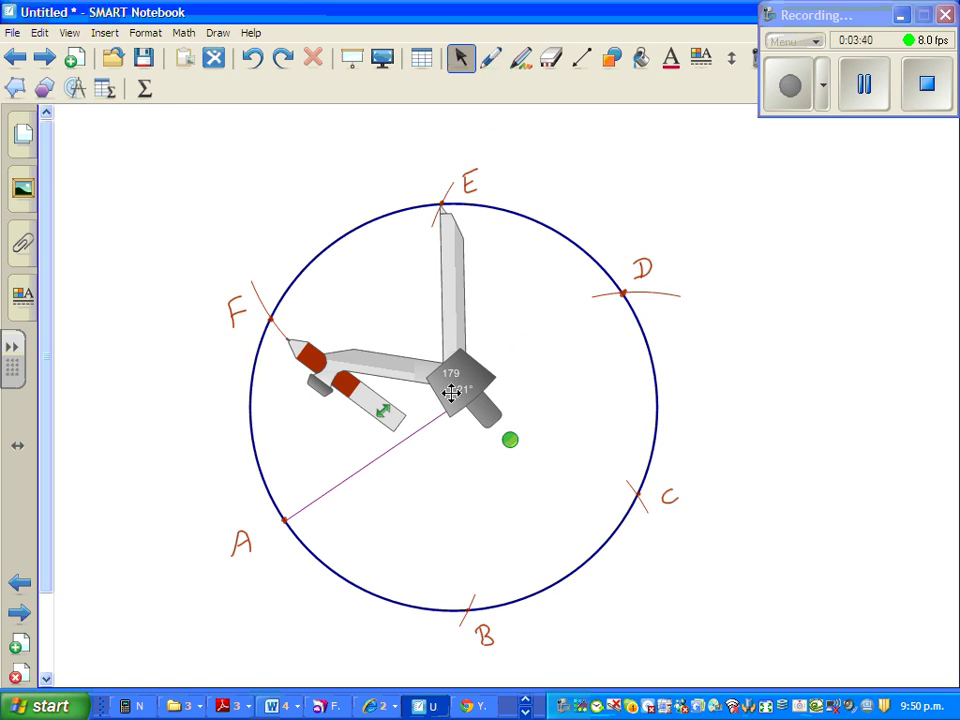
left_click_drag(450, 390, 845, 300)
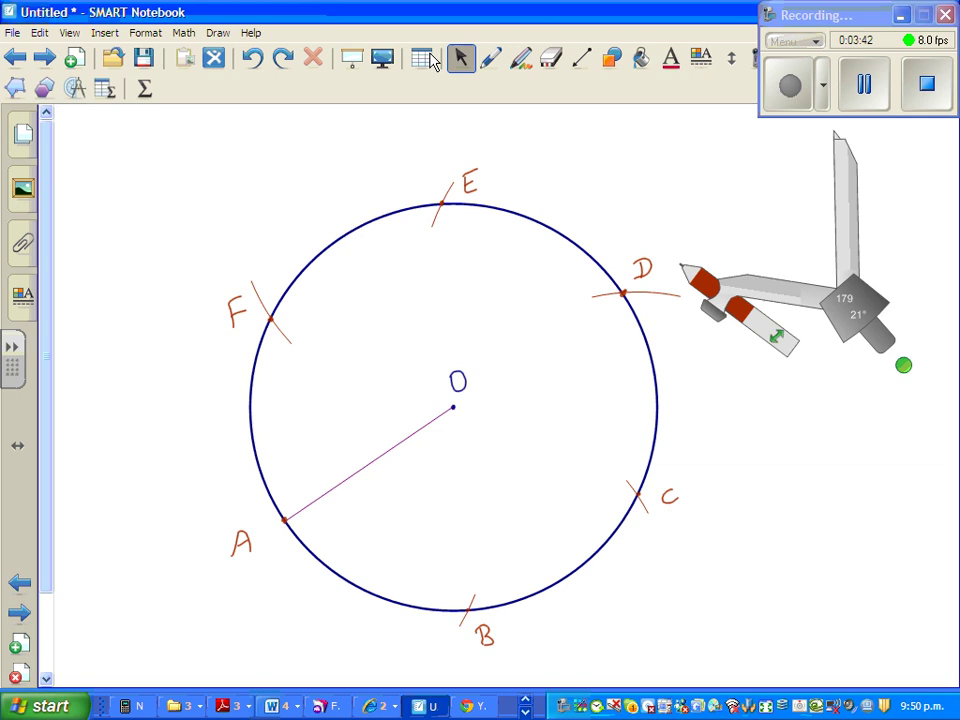
left_click(578, 58)
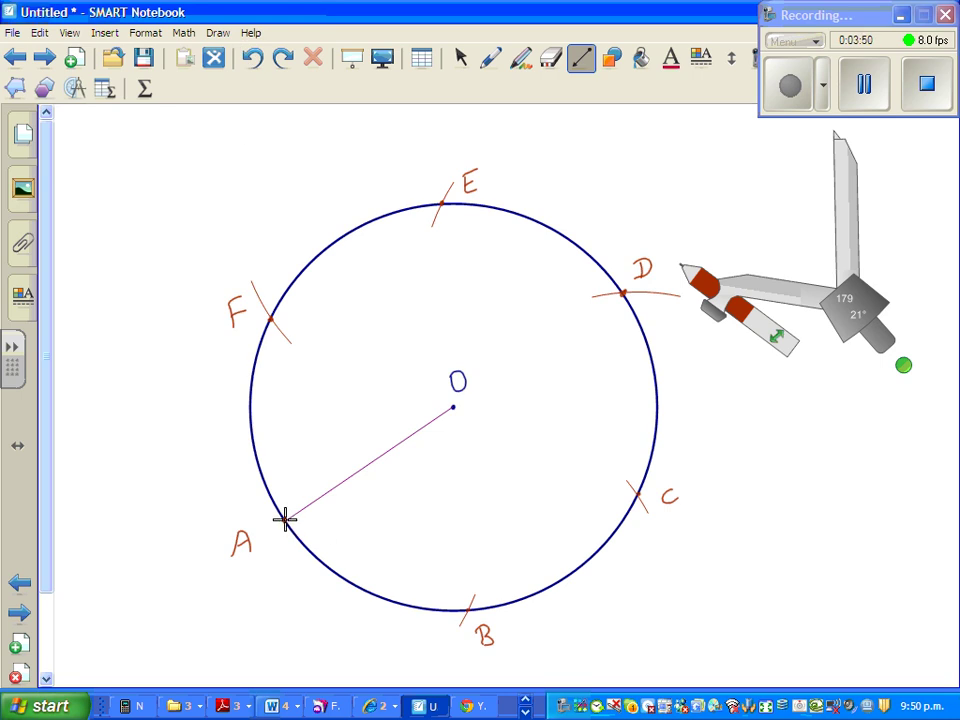
left_click_drag(285, 520, 465, 610)
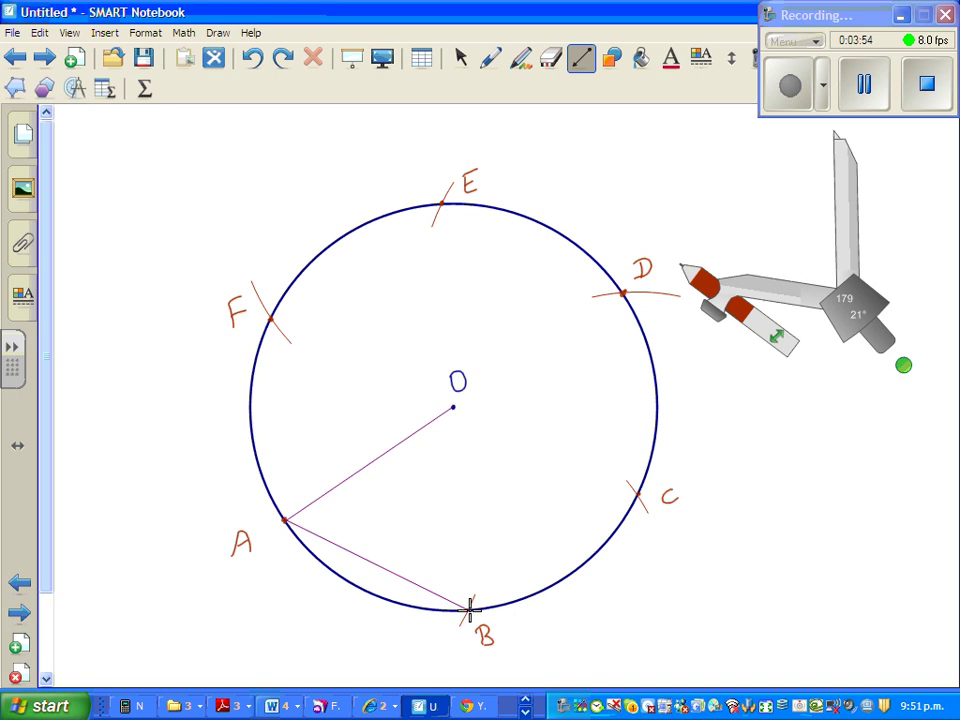
left_click_drag(470, 610, 640, 495)
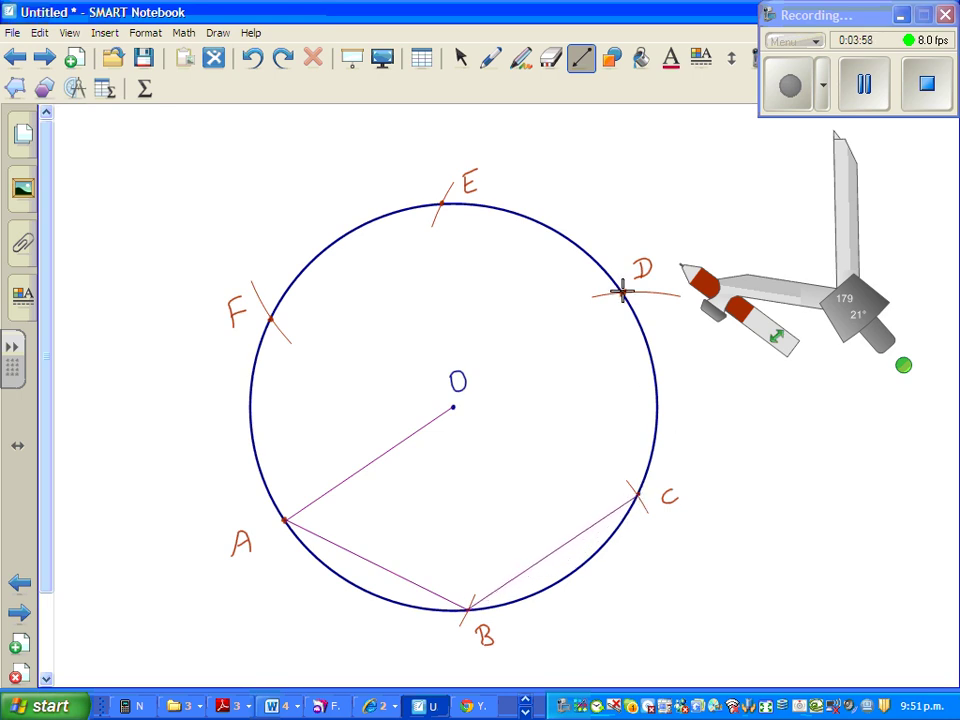
left_click_drag(625, 293, 635, 498)
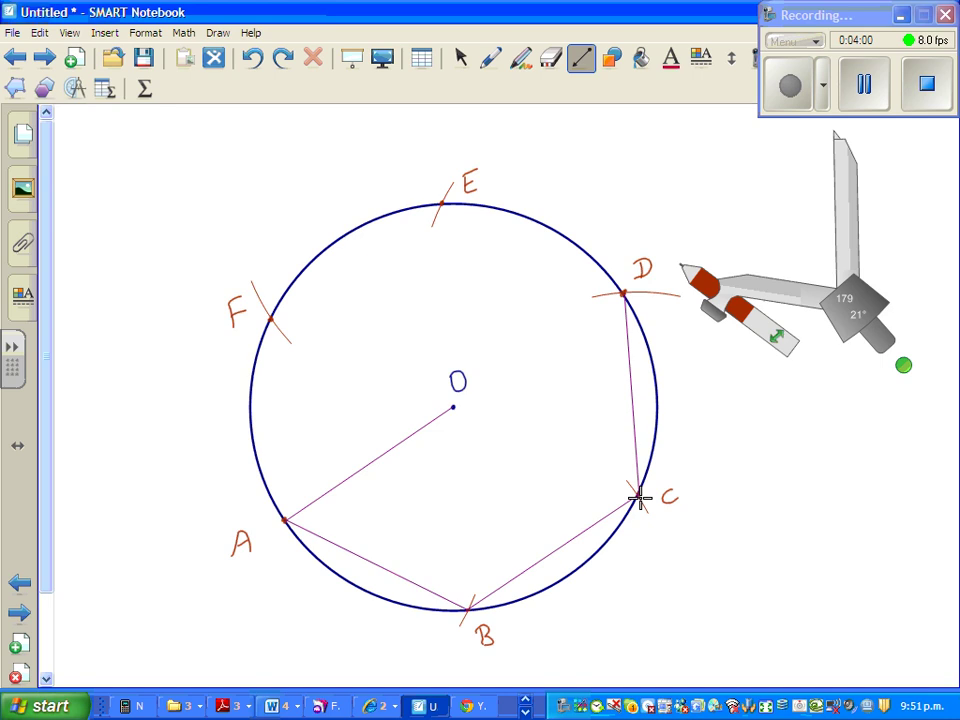
mouse_move(440, 208)
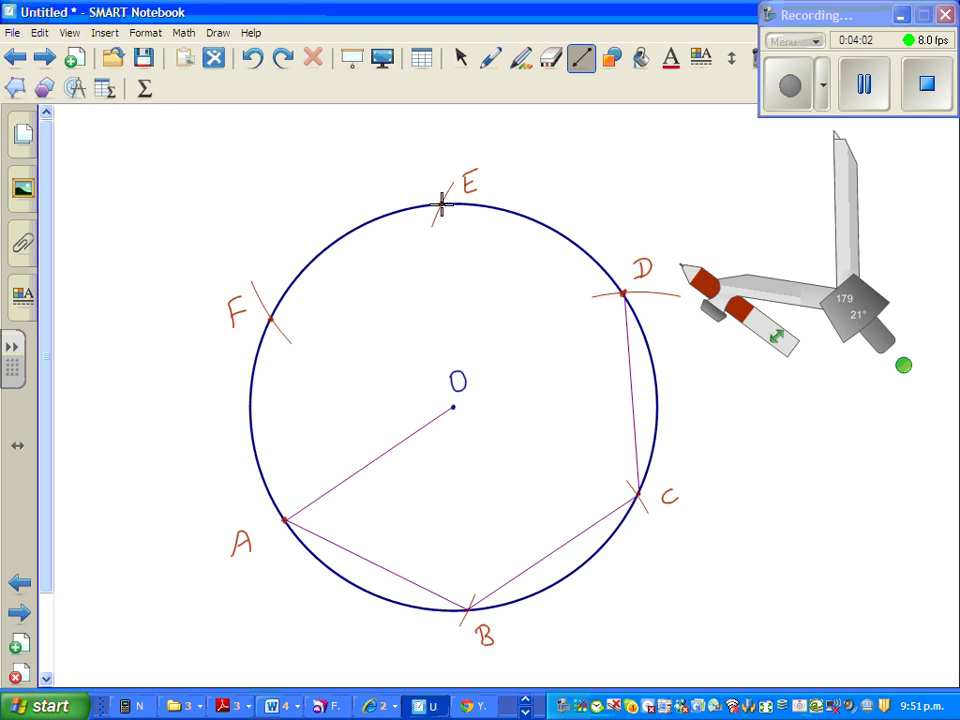
left_click_drag(437, 207, 618, 283)
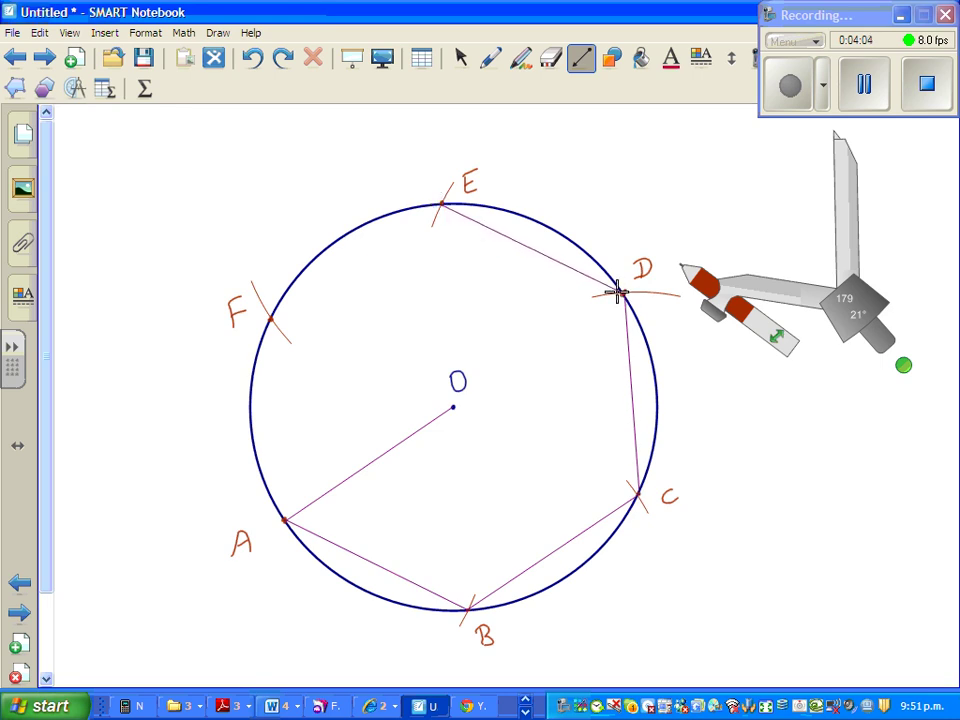
left_click_drag(620, 290, 280, 310)
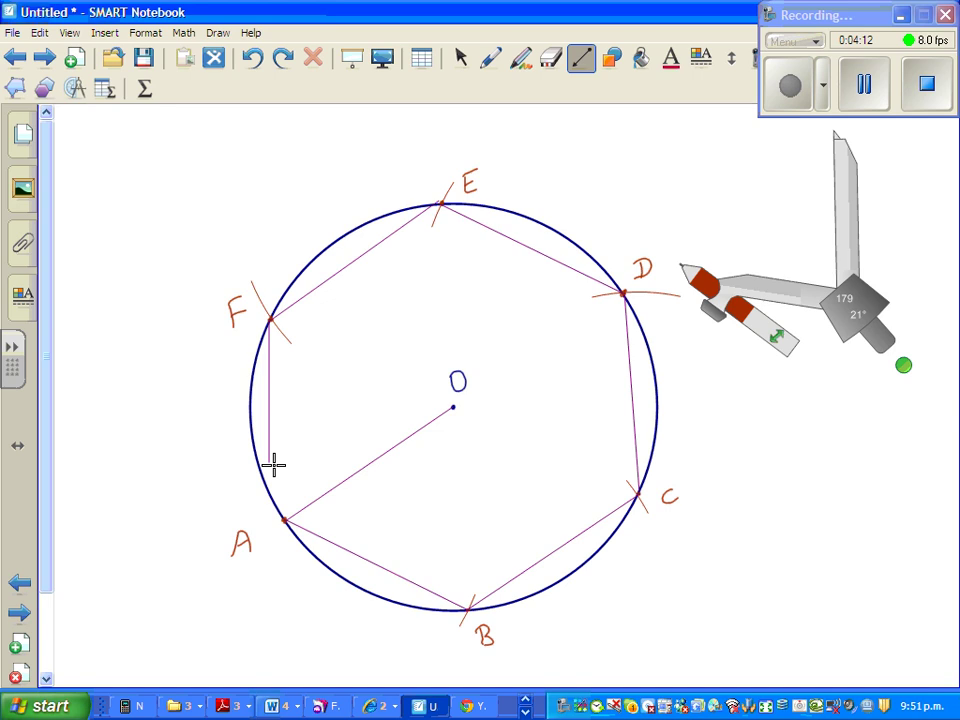
mouse_move(293, 507)
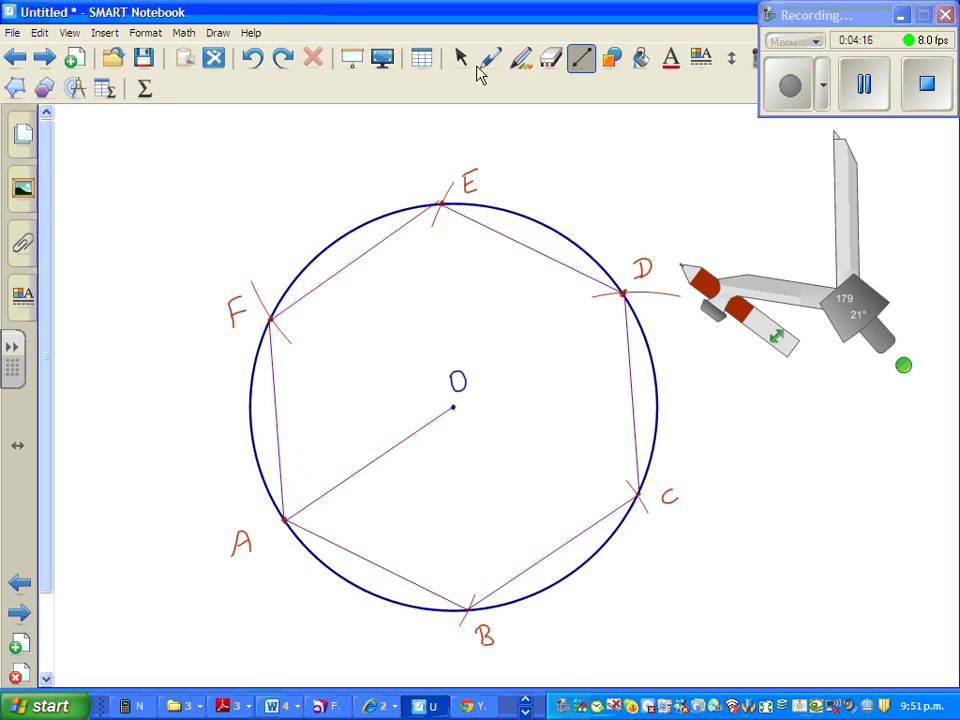
left_click(458, 58)
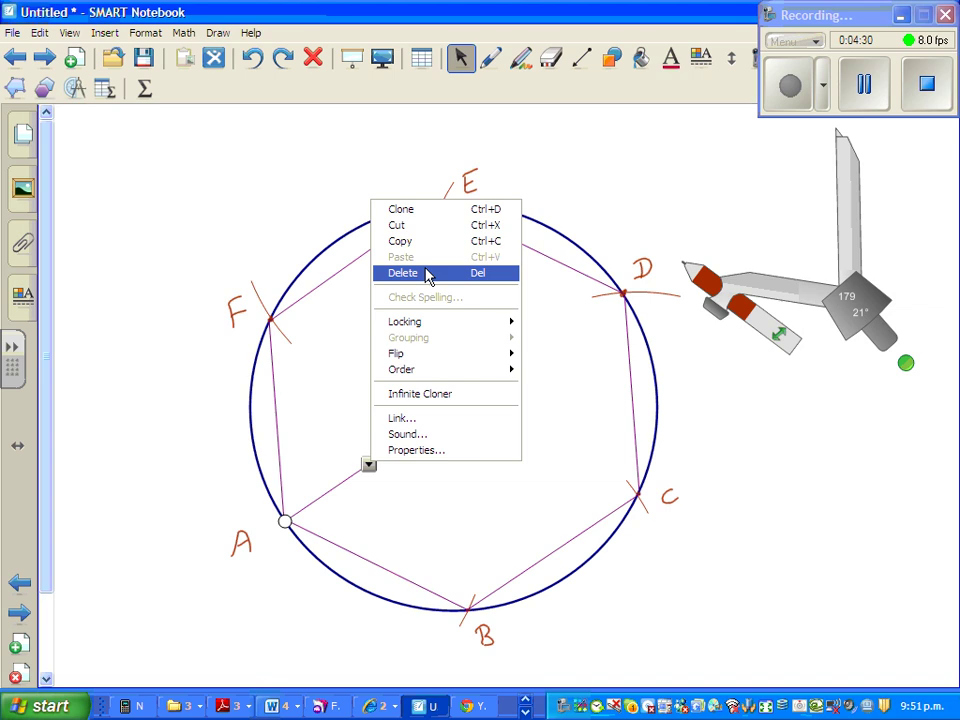
Step: Delete the radius running from O to A
left_click(401, 273)
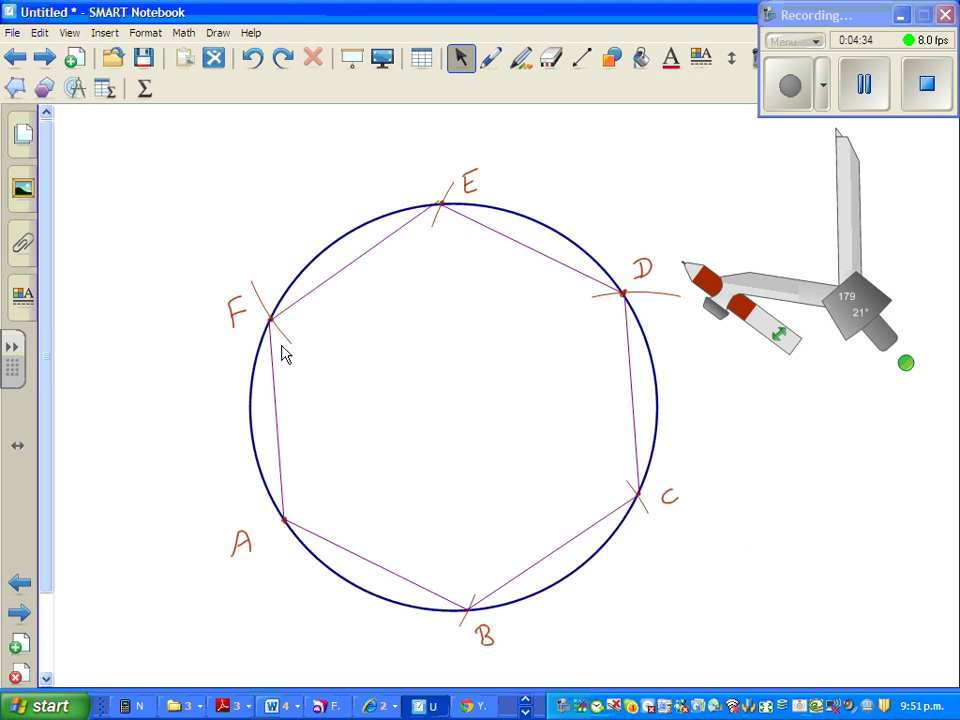
mouse_move(298, 186)
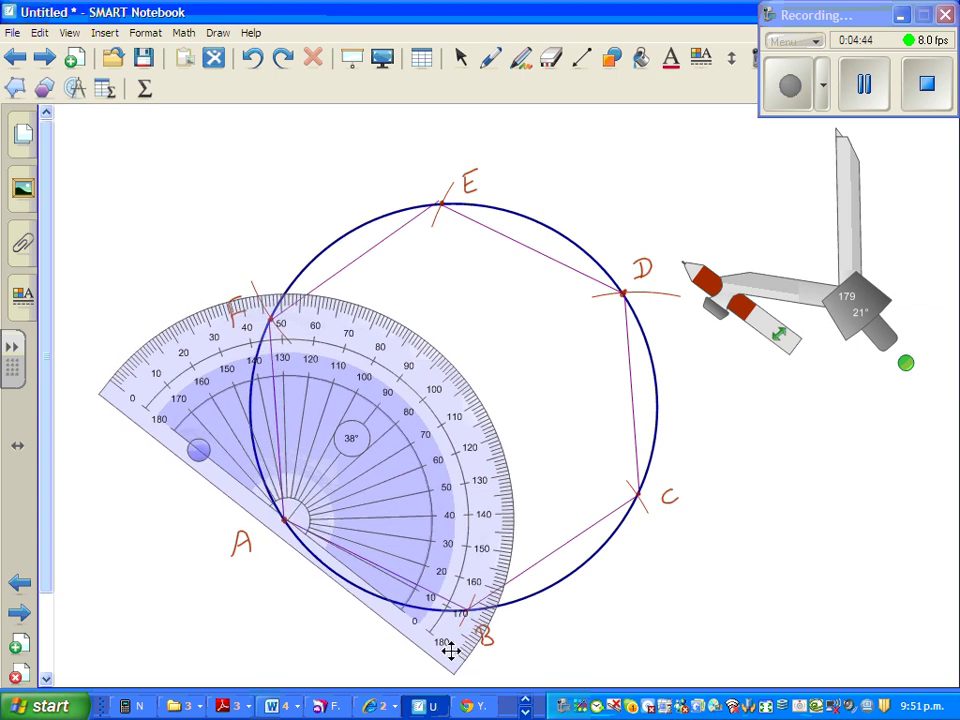
Step: Enlarge the protractor centred on A to read the interior angle along AB
left_click_drag(450, 640, 485, 635)
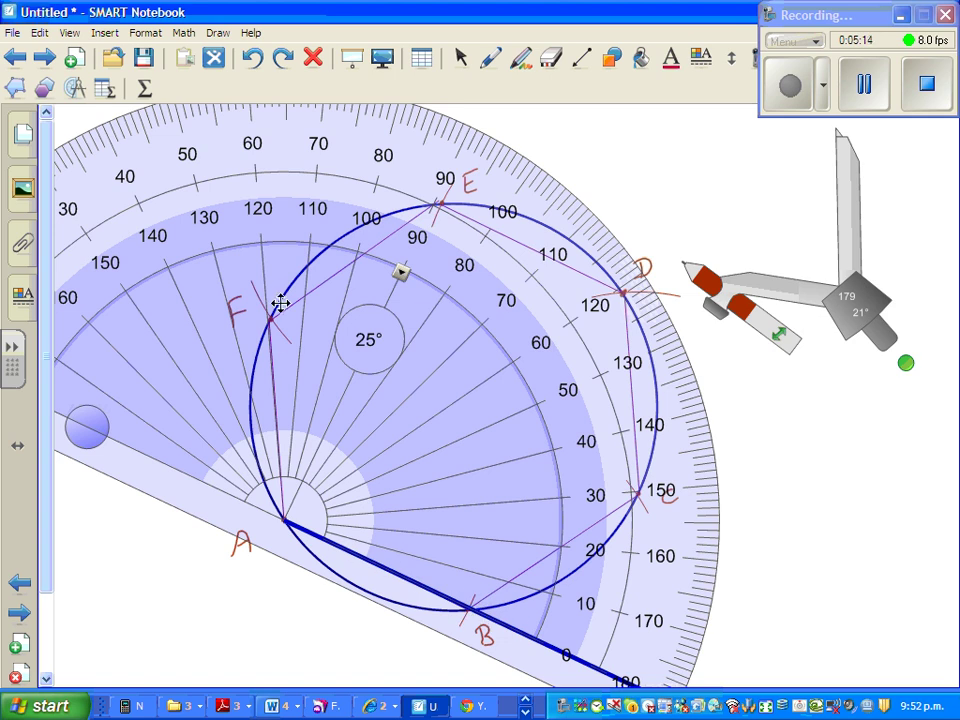
mouse_move(300, 373)
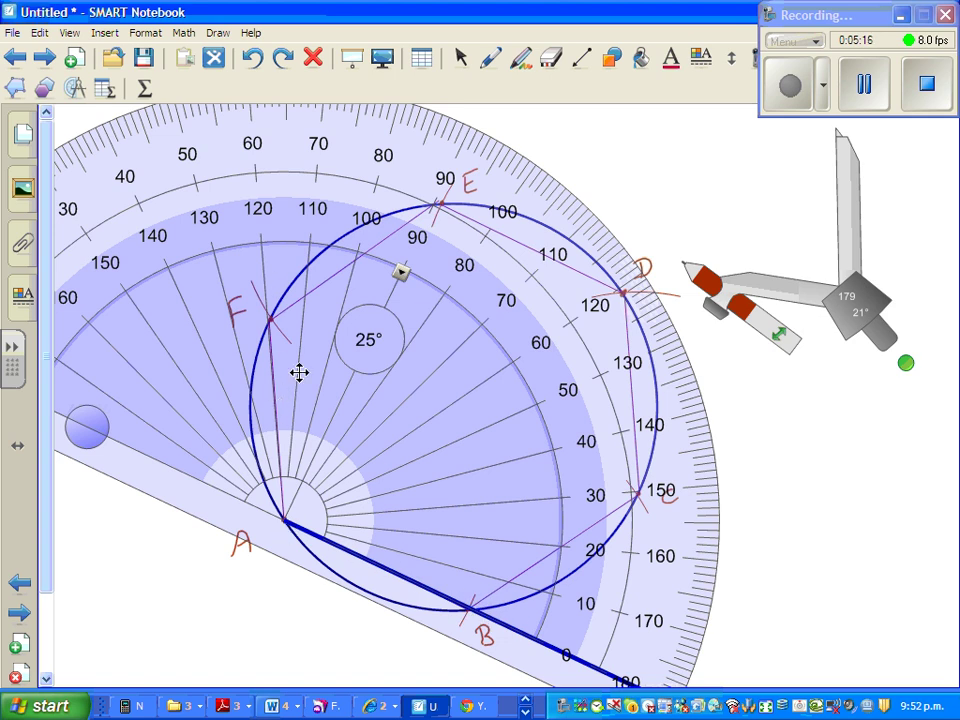